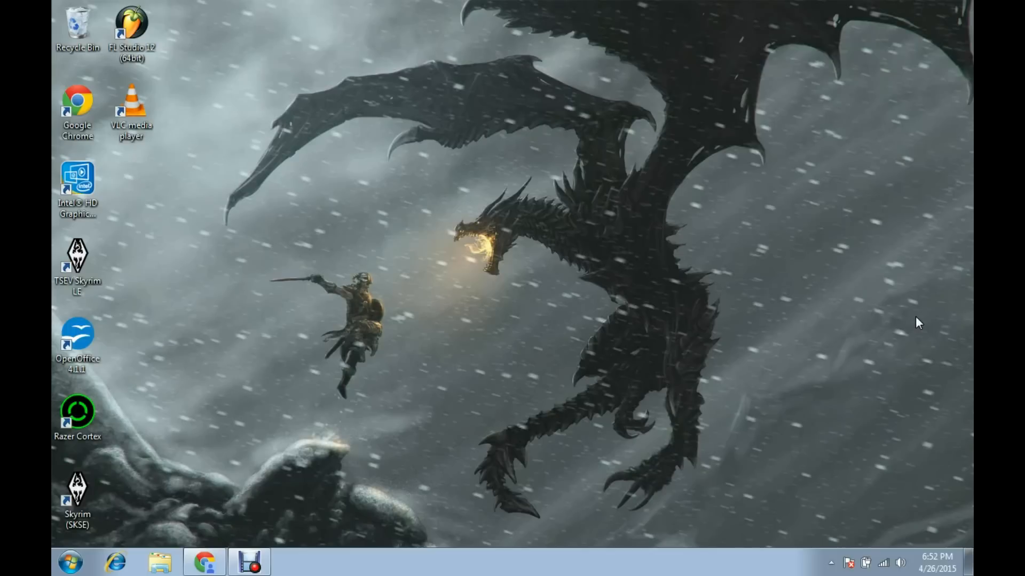
pyautogui.moveTo(232, 551)
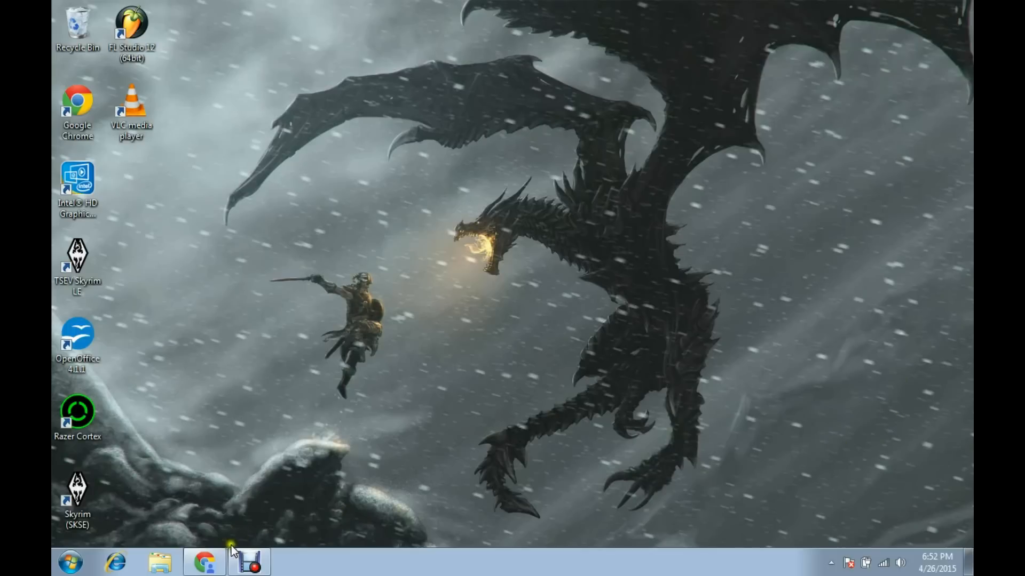
# Step: Return to the coderbag core parking article in Chrome and scroll to its download link
pyautogui.click(204, 561)
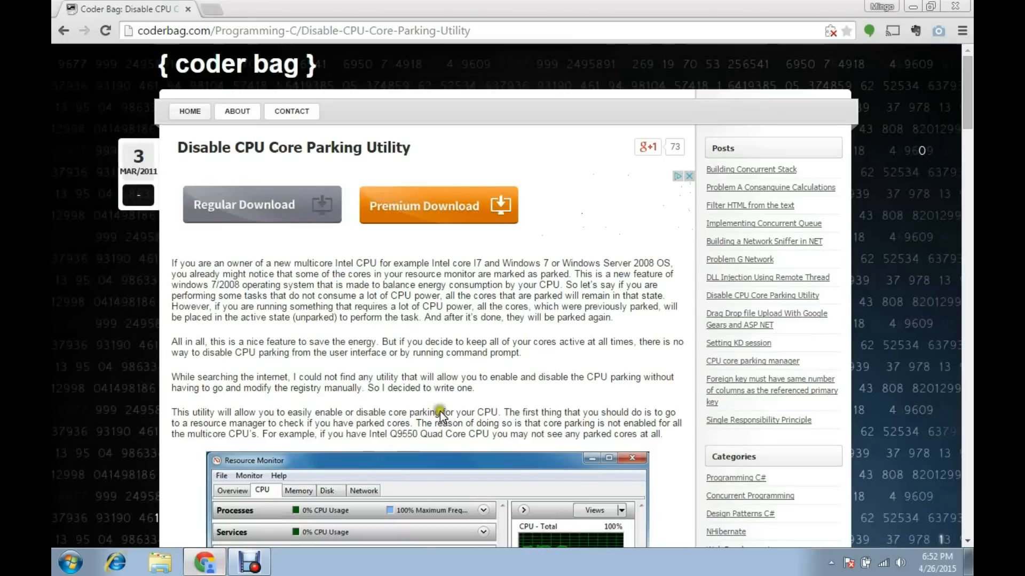
pyautogui.moveTo(487, 395)
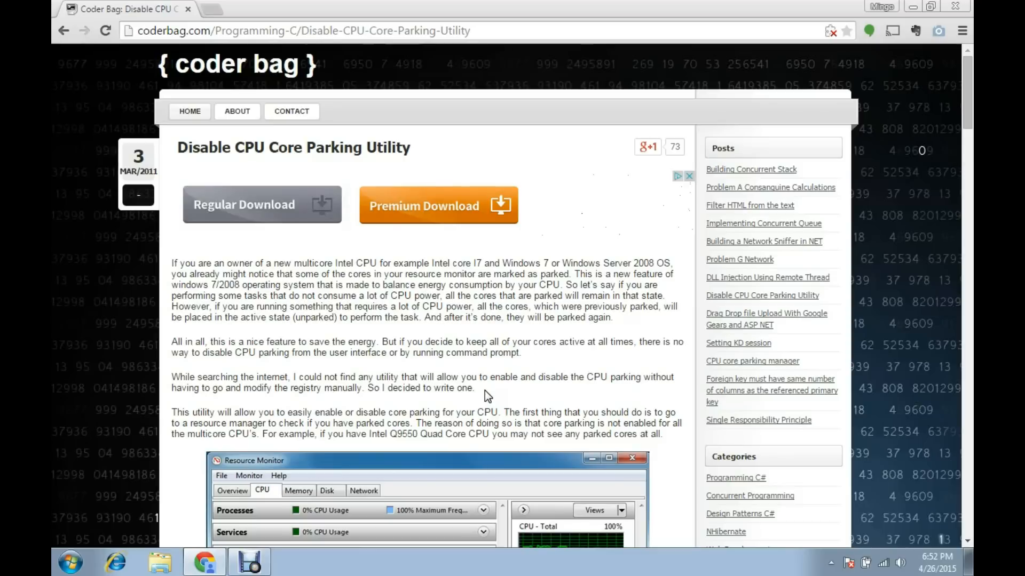
pyautogui.moveTo(265, 392)
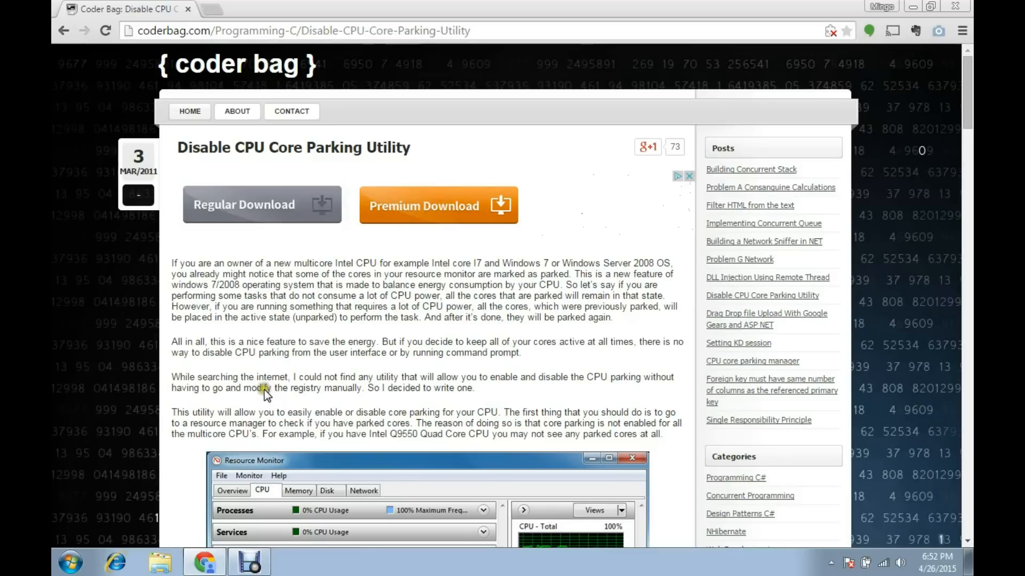
pyautogui.scroll(-3)
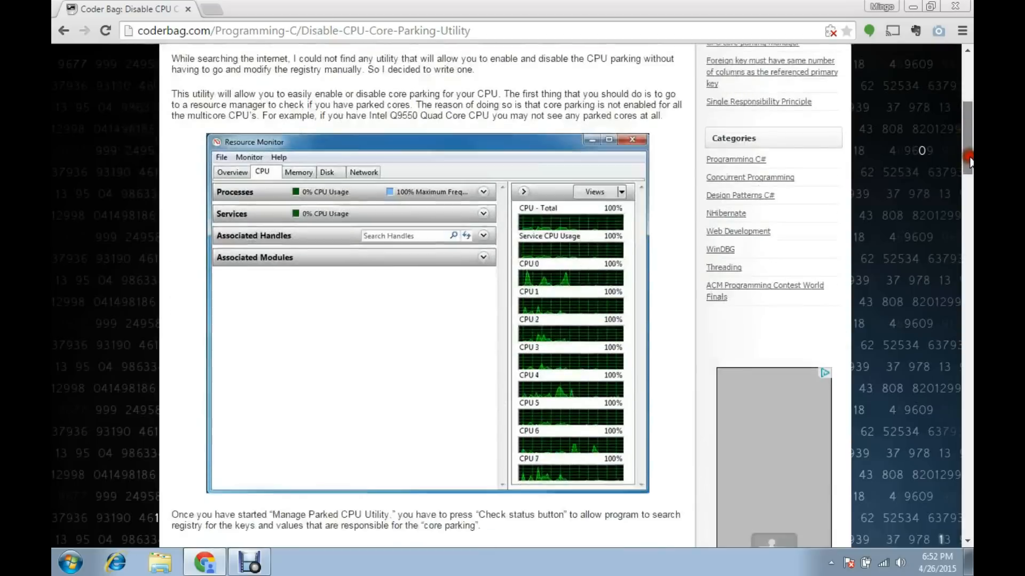
pyautogui.scroll(-3)
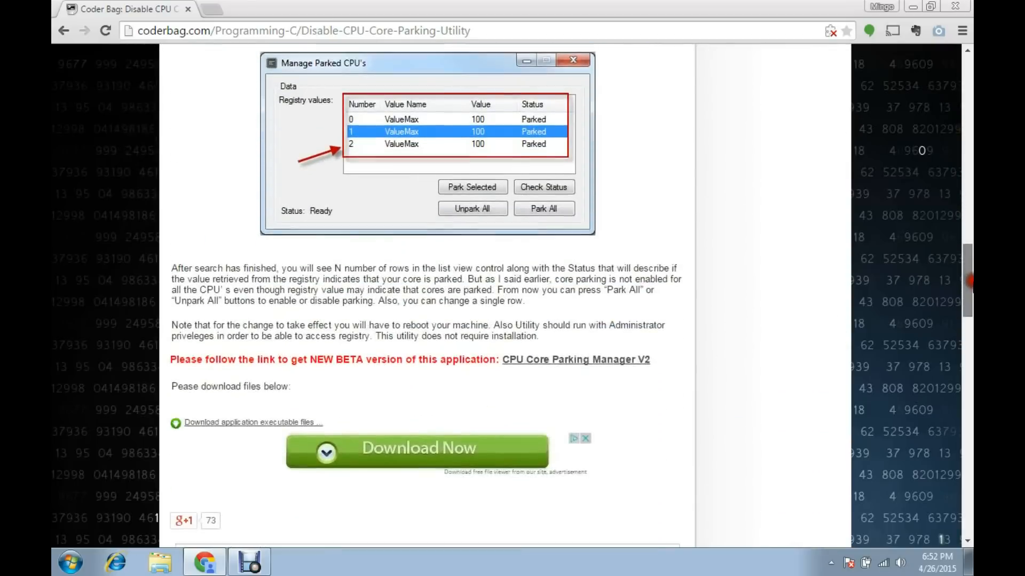
pyautogui.scroll(-3)
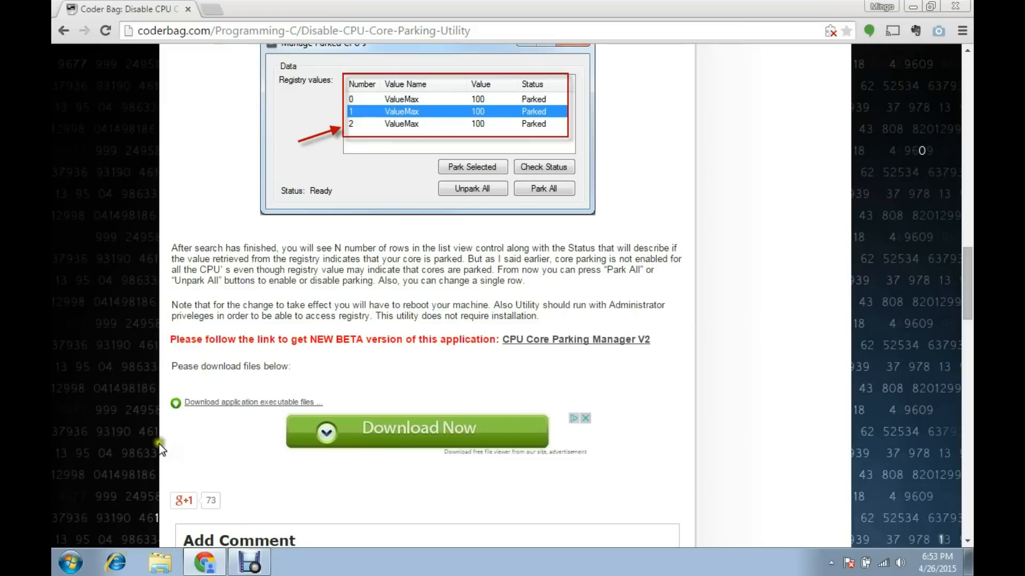
pyautogui.moveTo(264, 408)
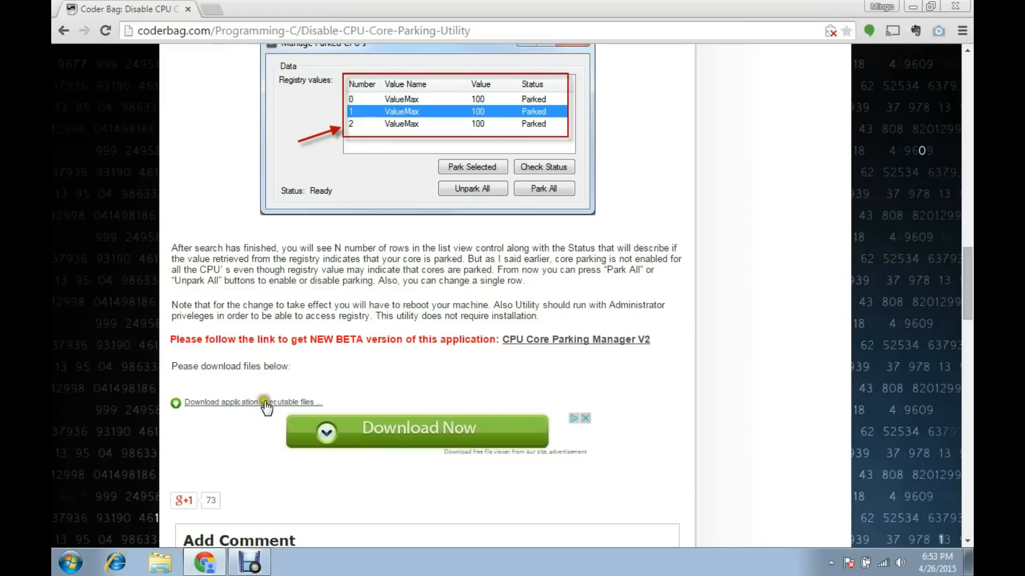
# Step: Save the Unpark-CPU-App zip from 'Download application executable files' to the Desktop
pyautogui.click(252, 402)
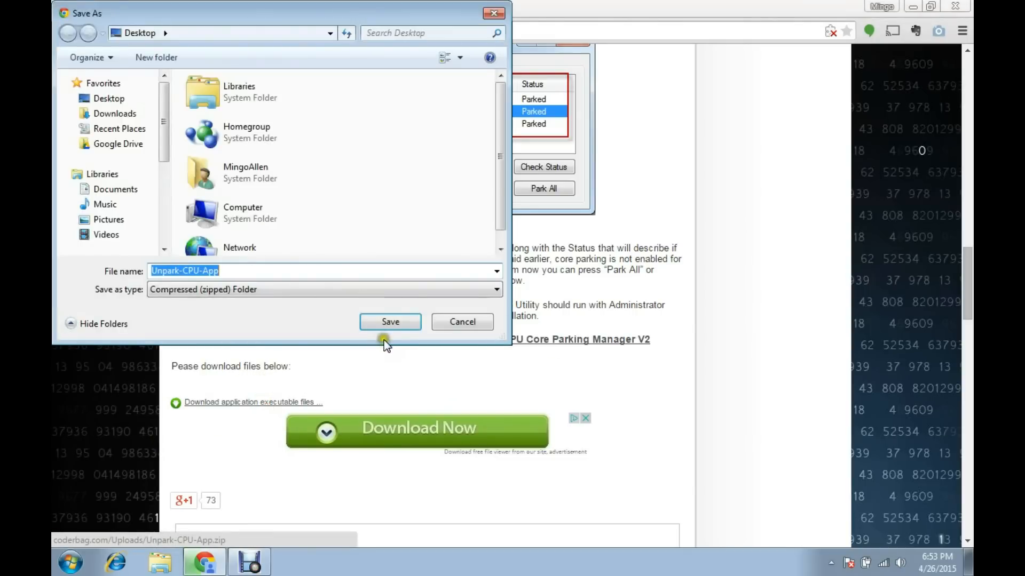
pyautogui.click(389, 321)
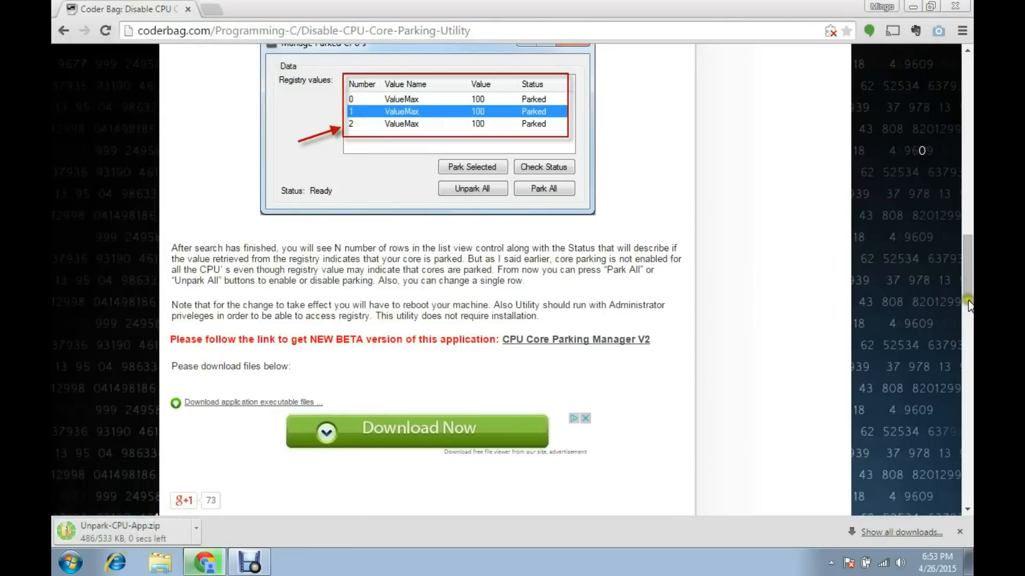
pyautogui.scroll(3)
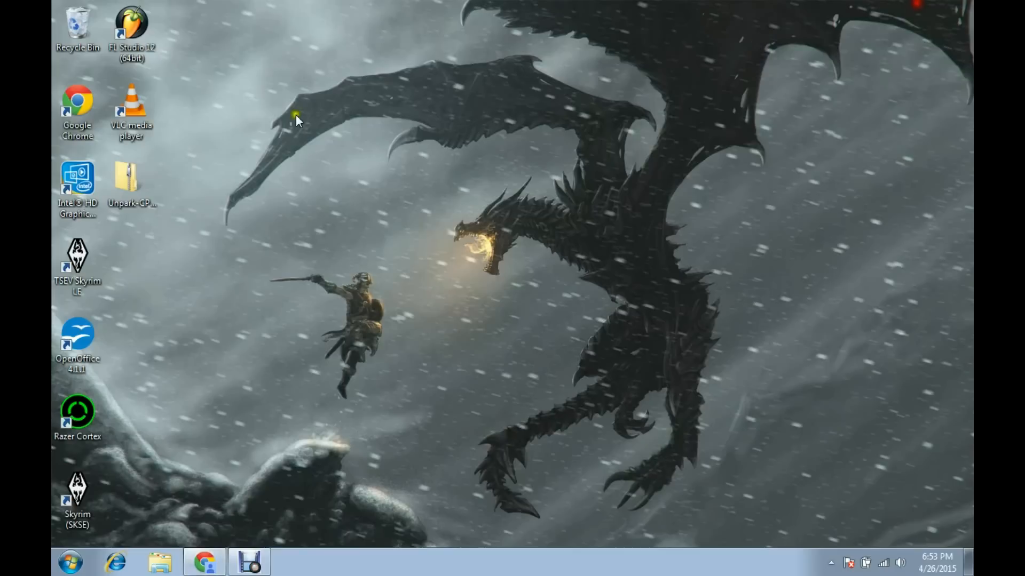
pyautogui.moveTo(131, 183)
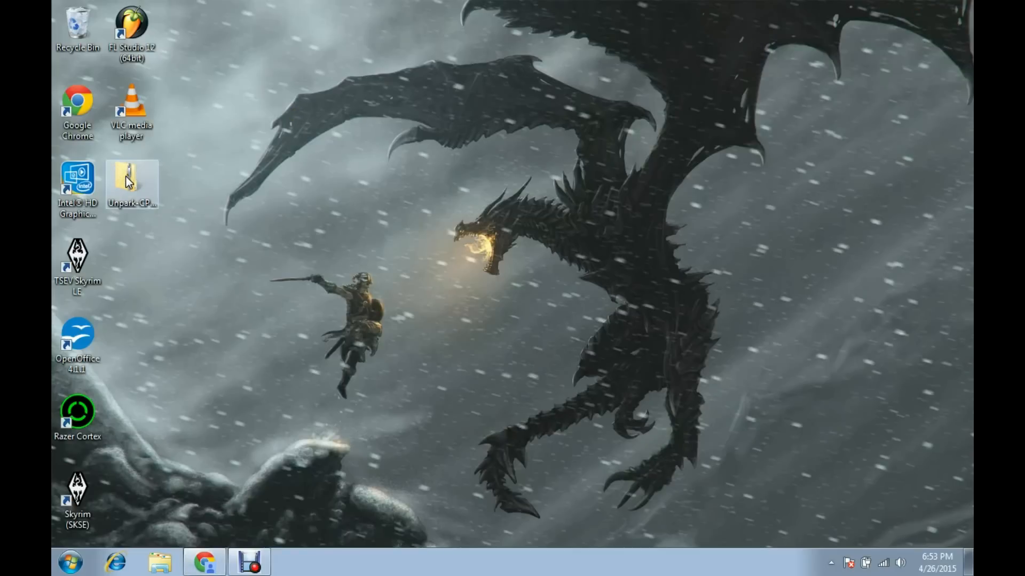
# Step: Extract the zip with 7-Zip Extract Here, then launch UnparkCPU from the Unpark-CPU-App folder
pyautogui.rightClick(132, 183)
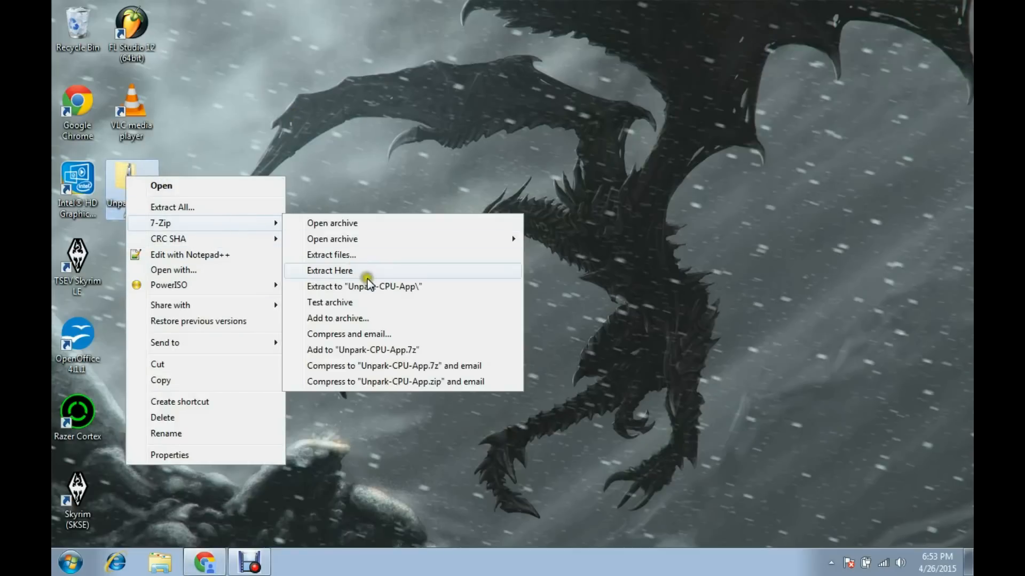
pyautogui.click(330, 270)
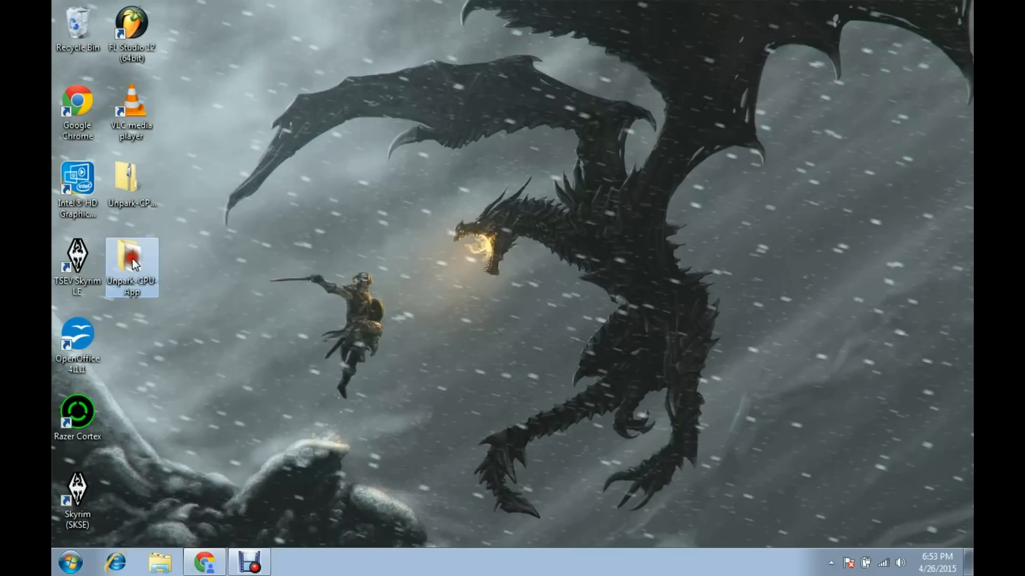
pyautogui.doubleClick(130, 261)
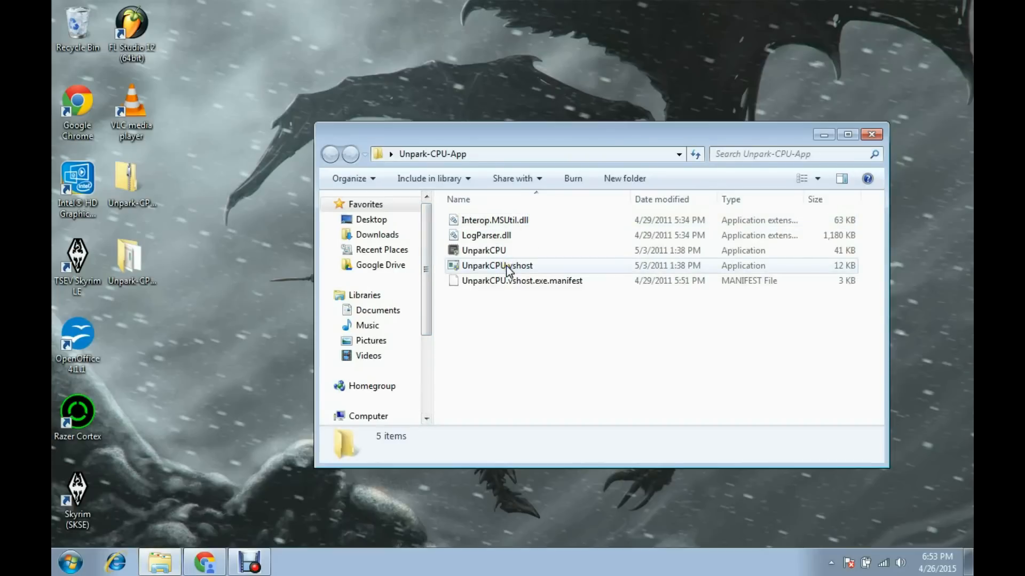
pyautogui.click(483, 251)
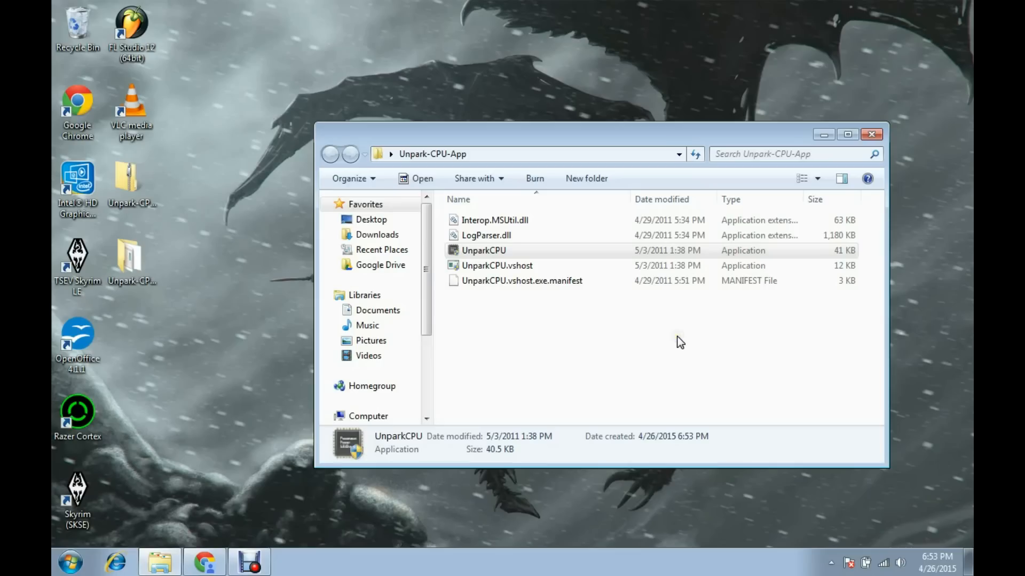
pyautogui.doubleClick(483, 251)
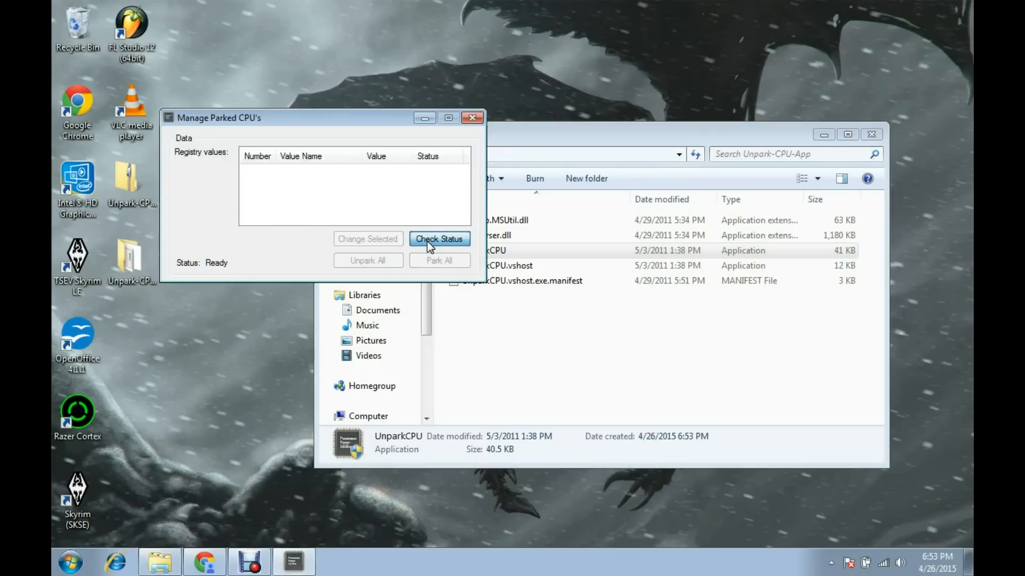
# Step: Run Check Status, which lists cores 0, 1 and 2 as Unparked with ValueMax 0
pyautogui.click(438, 239)
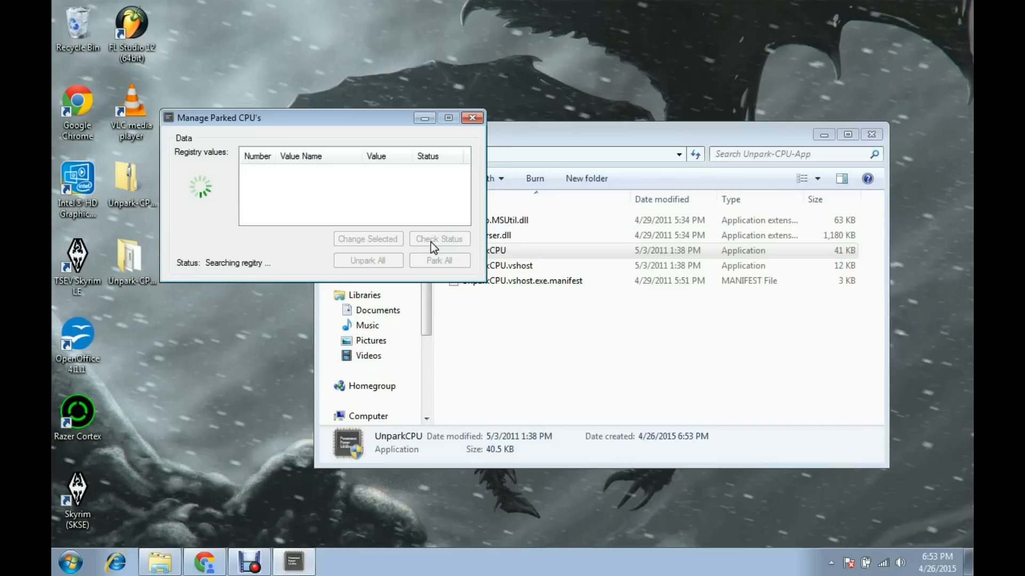
pyautogui.click(439, 238)
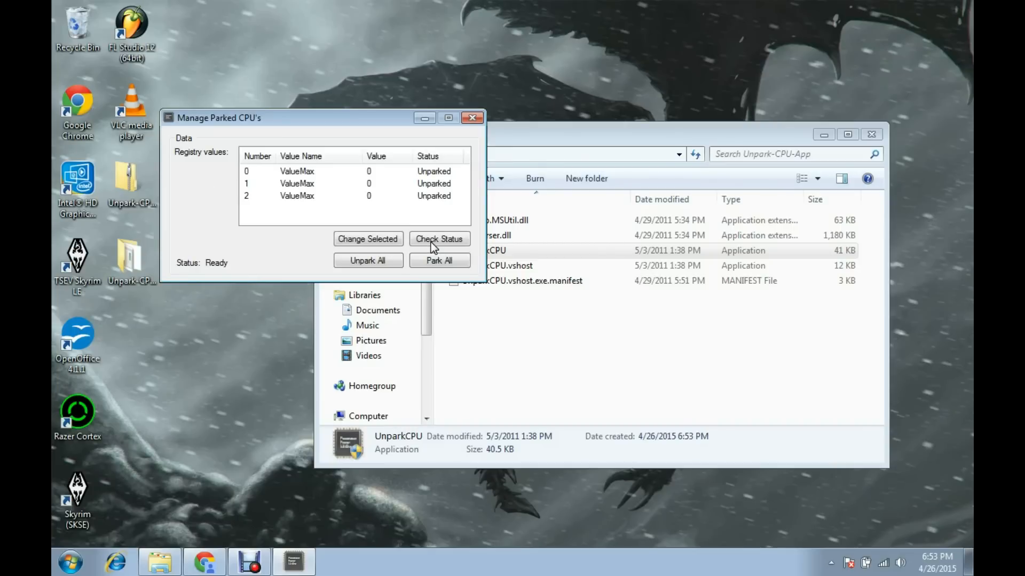
pyautogui.moveTo(368, 261)
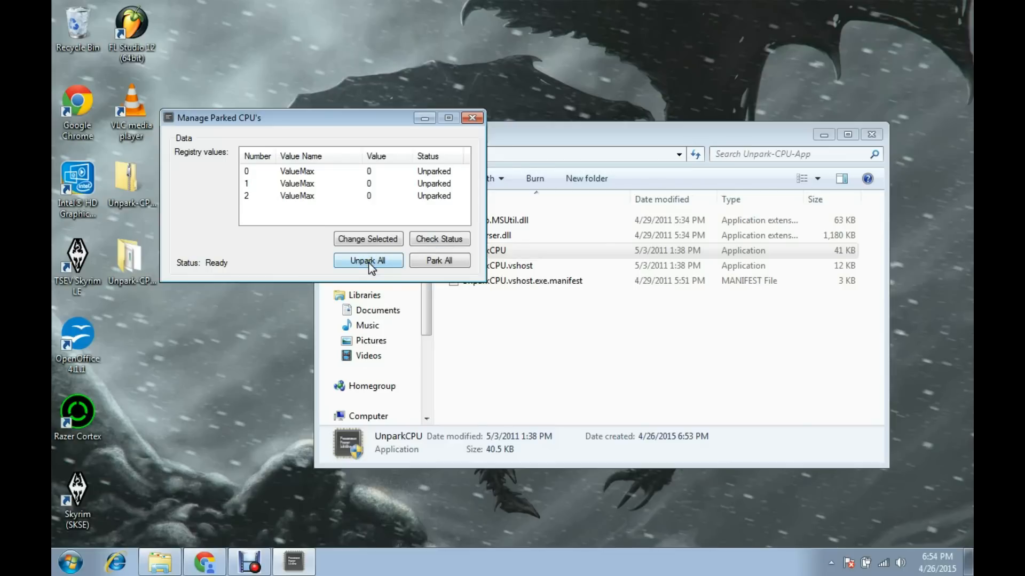
pyautogui.moveTo(418, 291)
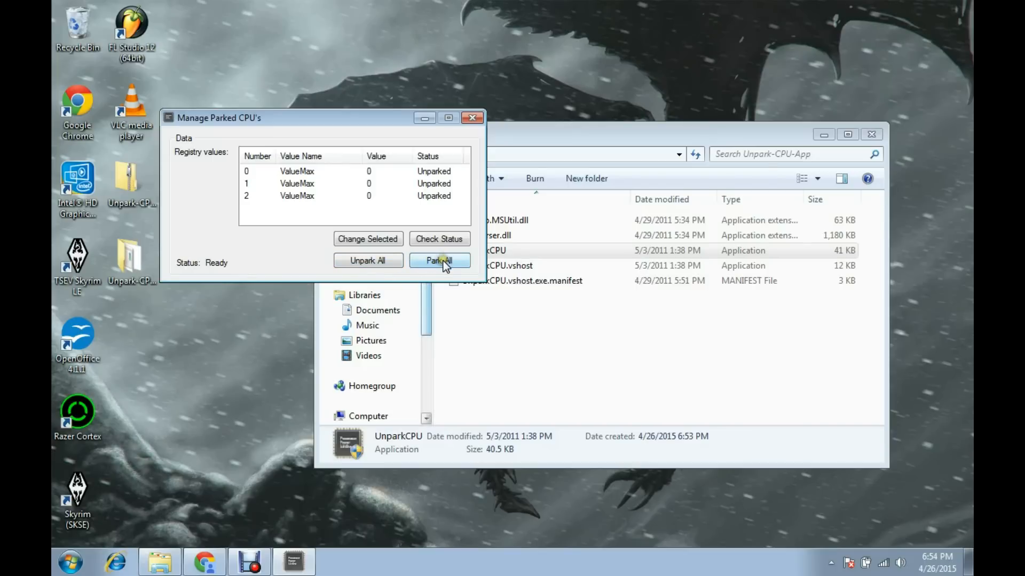
pyautogui.moveTo(468, 145)
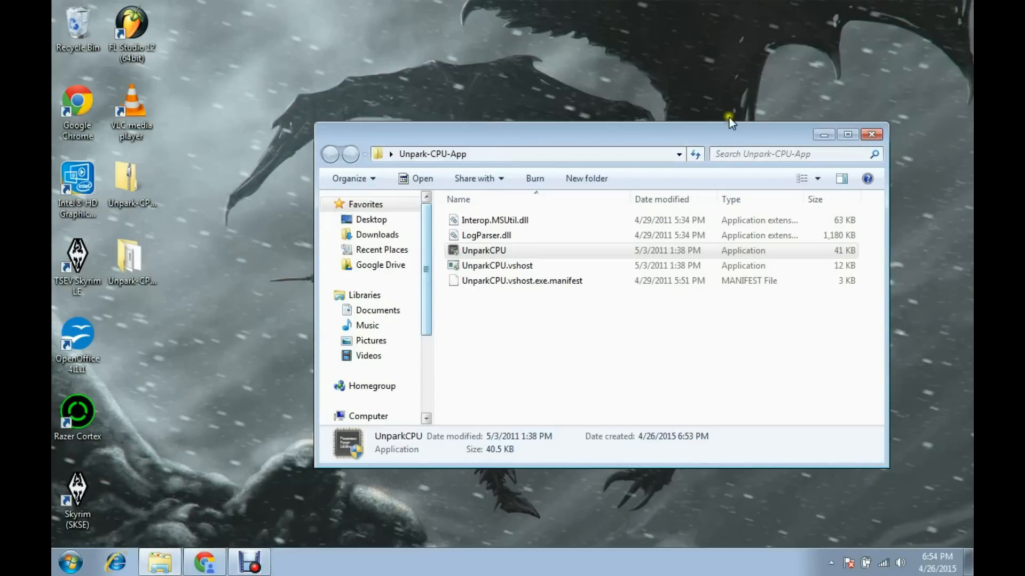
# Step: Close the Unpark-CPU-App Explorer window
pyautogui.click(871, 134)
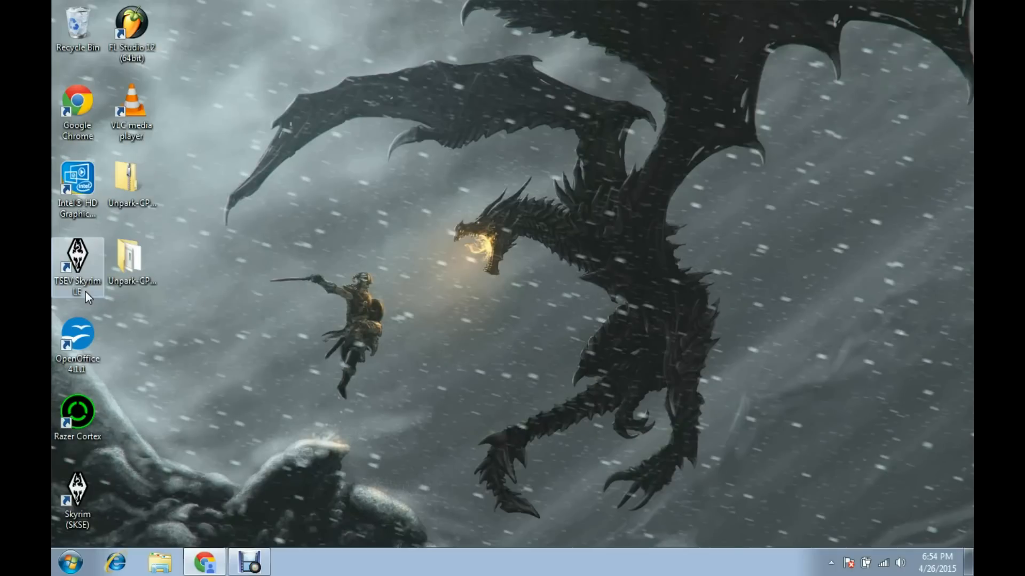
pyautogui.moveTo(85, 255)
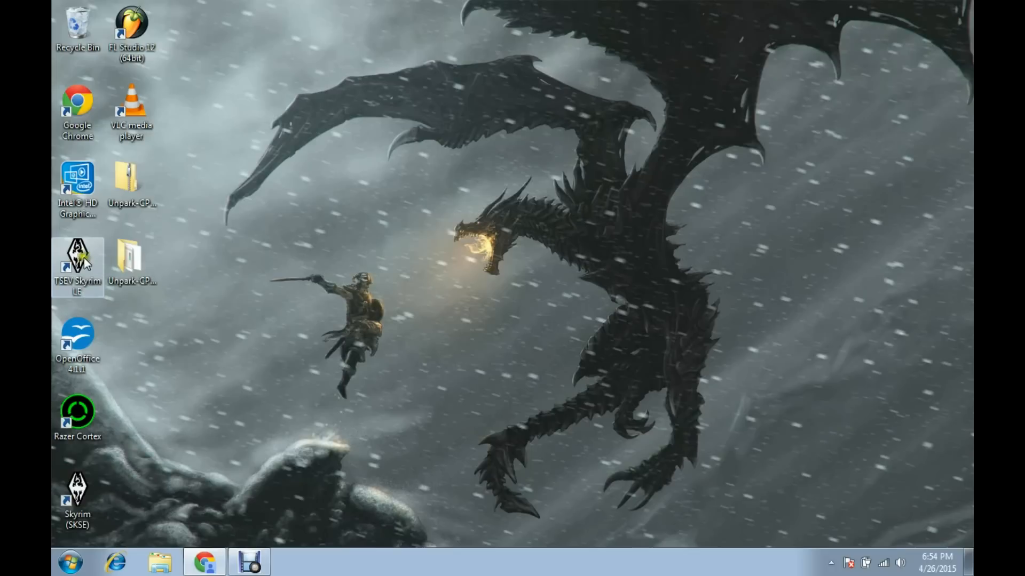
# Step: Launch TESV Skyrim LE, scroll through the DATA FILES mod list, confirm with OK, then exit
pyautogui.doubleClick(77, 255)
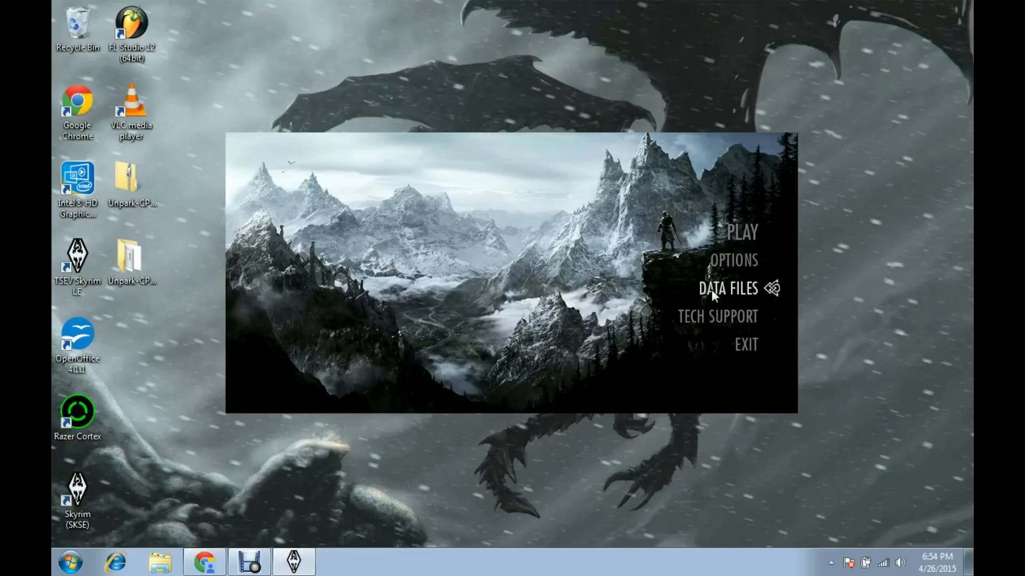
pyautogui.click(727, 288)
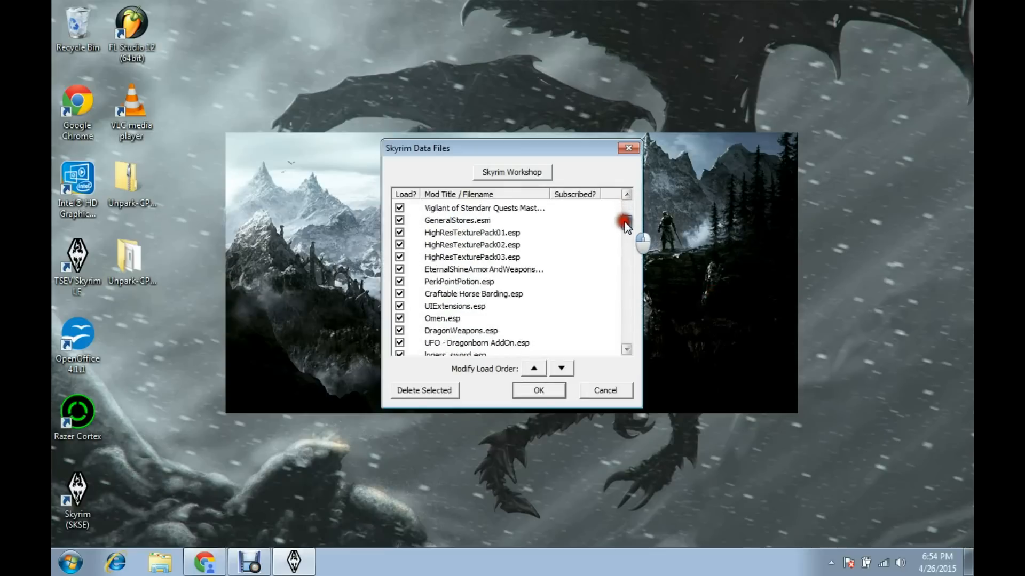
pyautogui.scroll(-3)
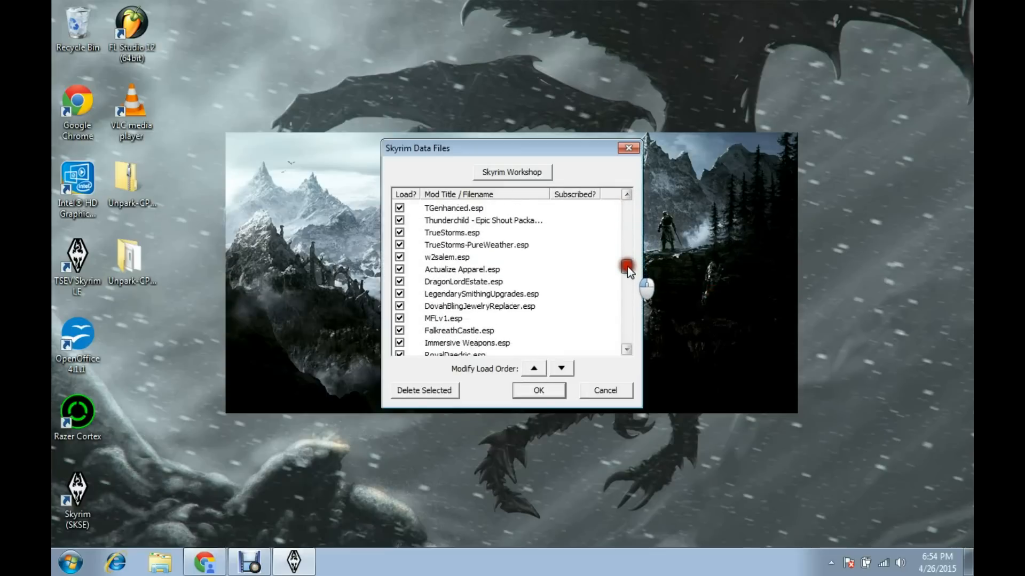
pyautogui.scroll(-3)
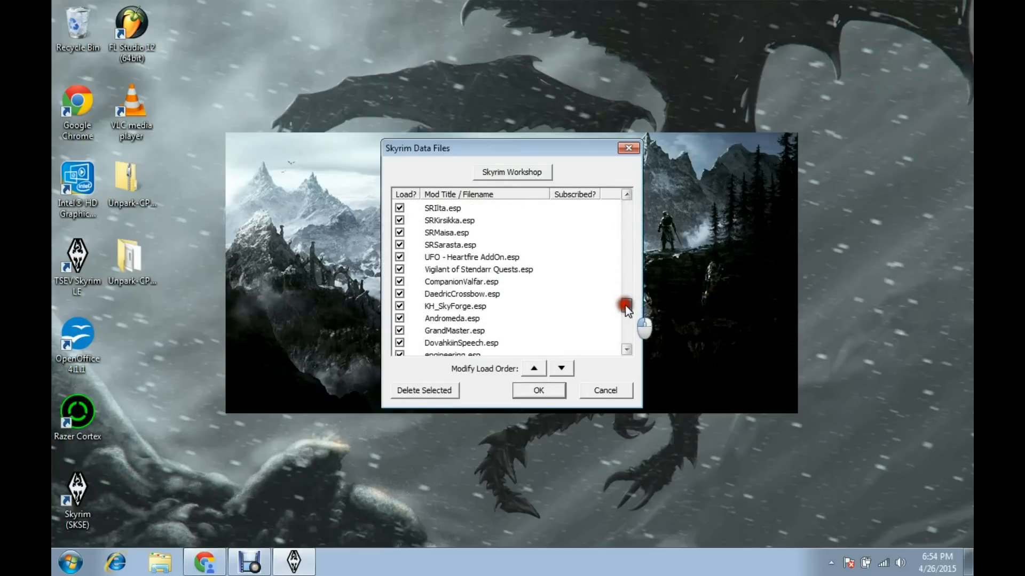
pyautogui.scroll(-3)
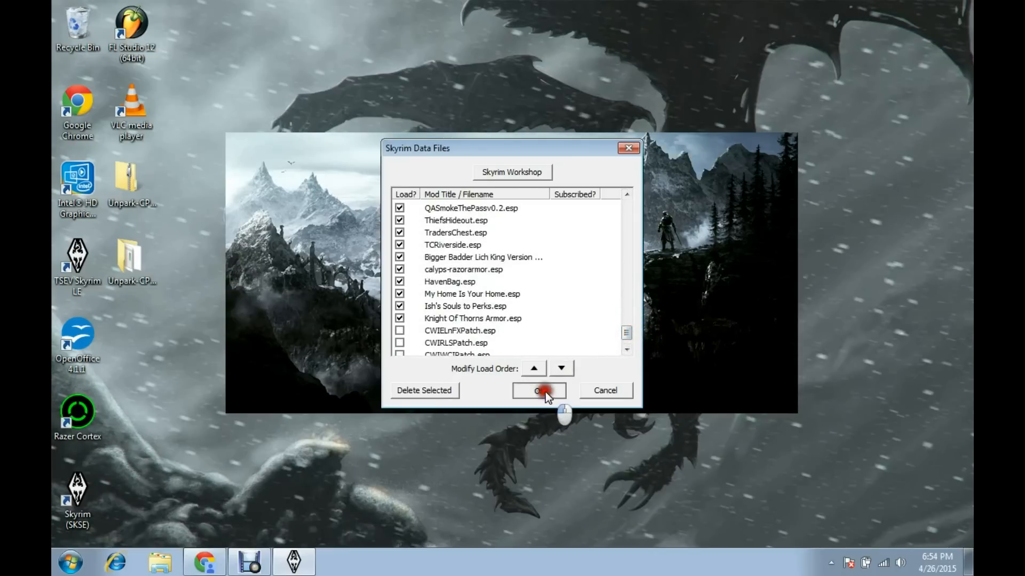
pyautogui.click(539, 390)
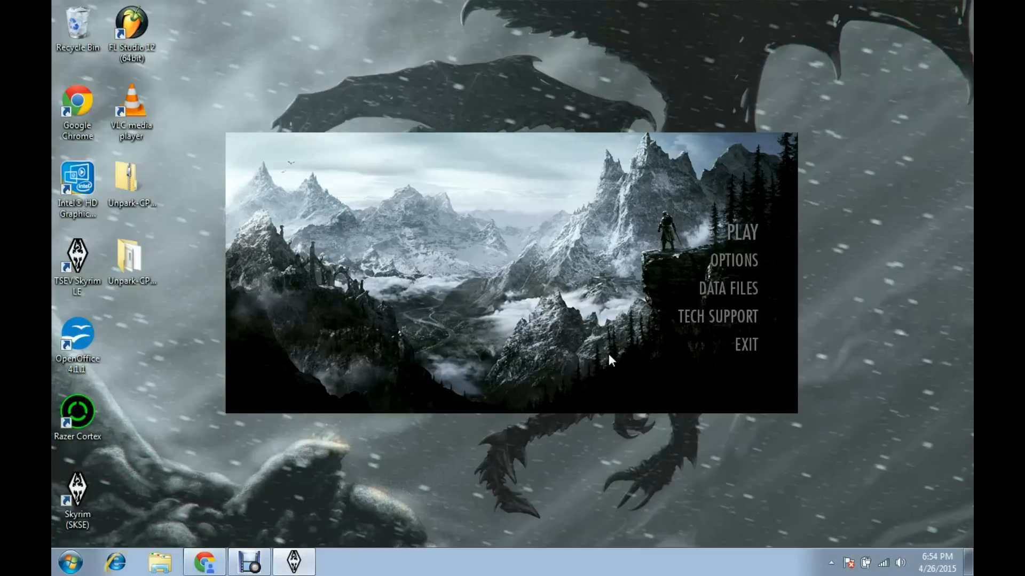
pyautogui.moveTo(746, 344)
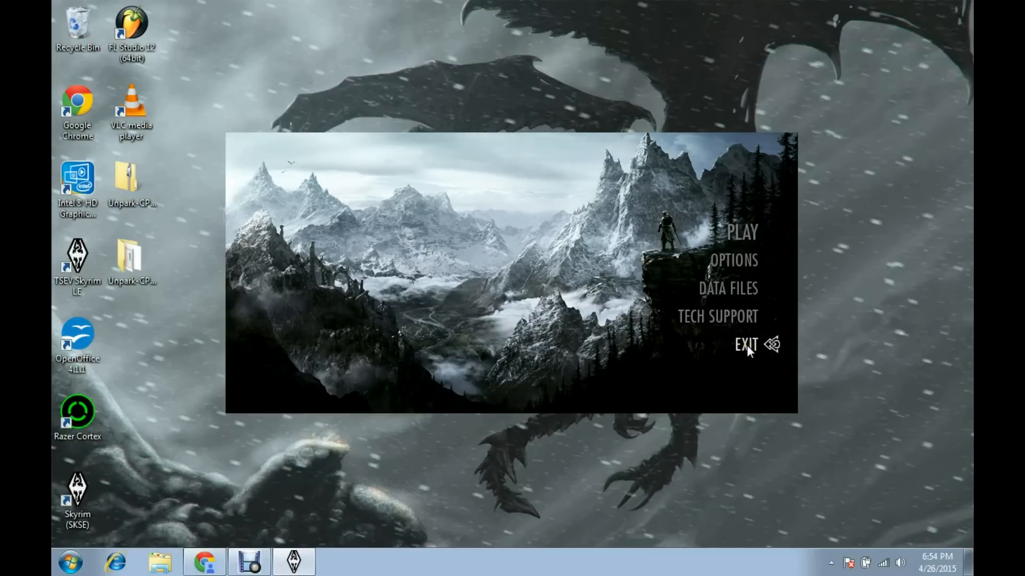
pyautogui.click(745, 344)
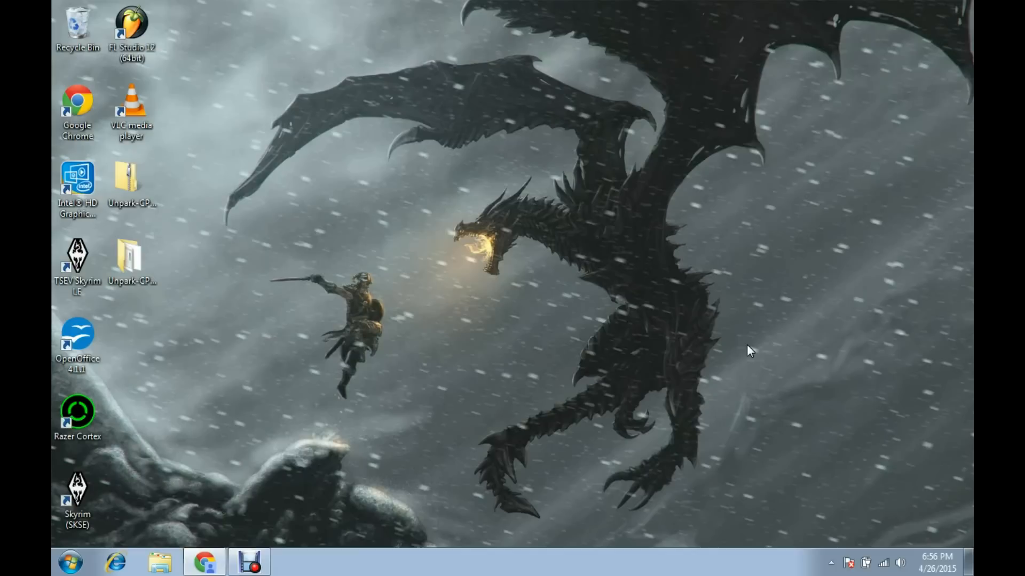
pyautogui.moveTo(359, 528)
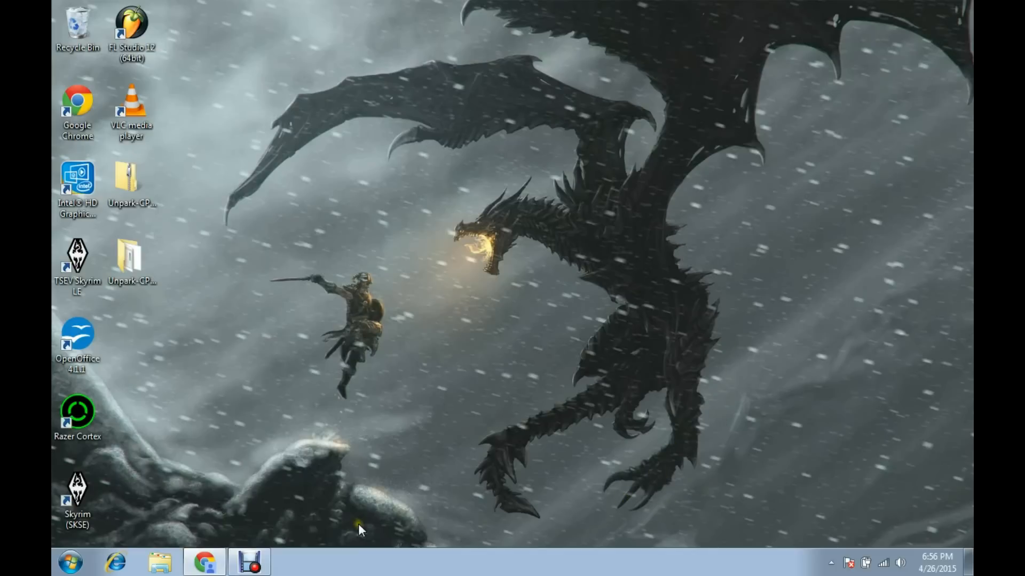